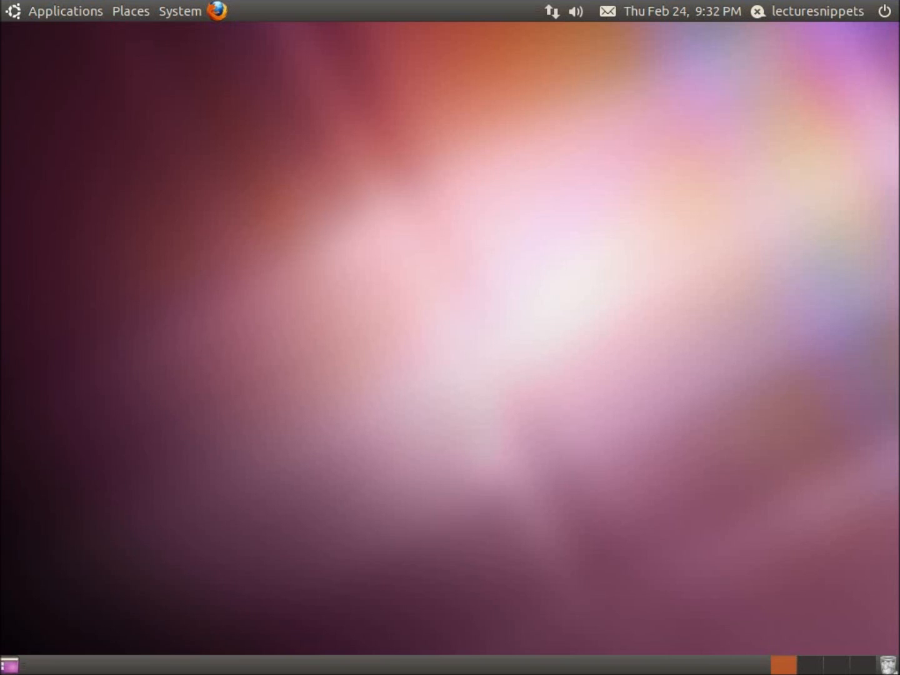
{"action": "mouse_move", "coordinate": [186, 32]}
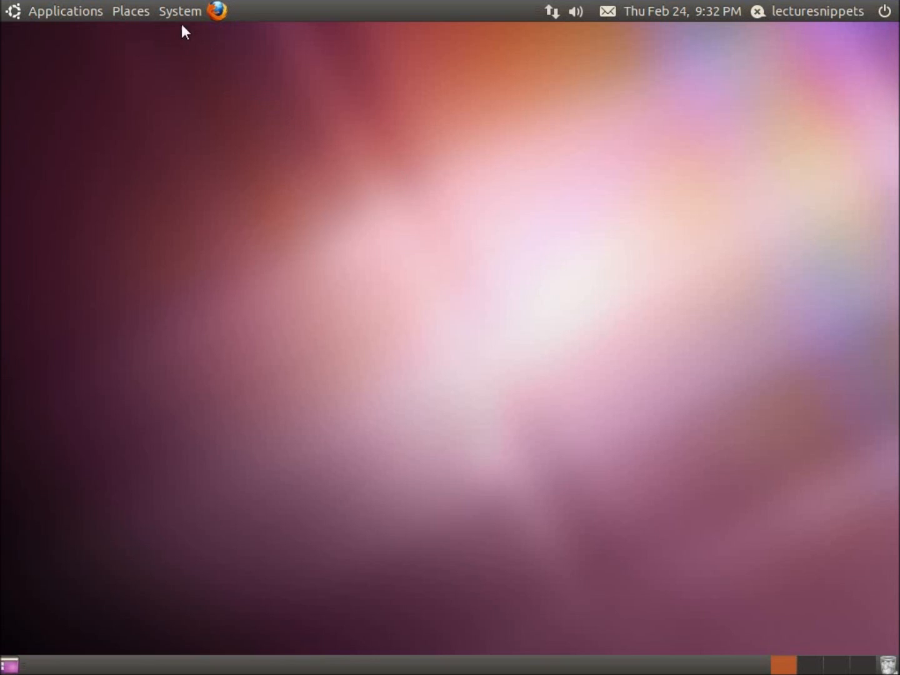
Show the System menu with its Preferences and Administration entries
{"action": "left_click", "coordinate": [180, 11]}
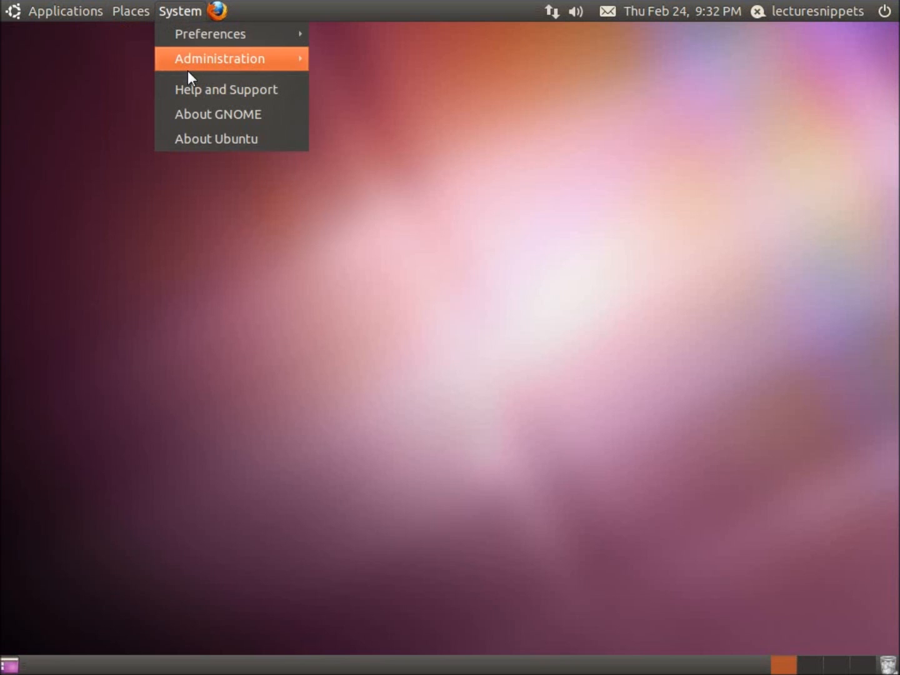
Bring up Users and Groups and select the existing account to manage
{"action": "left_click", "coordinate": [219, 58]}
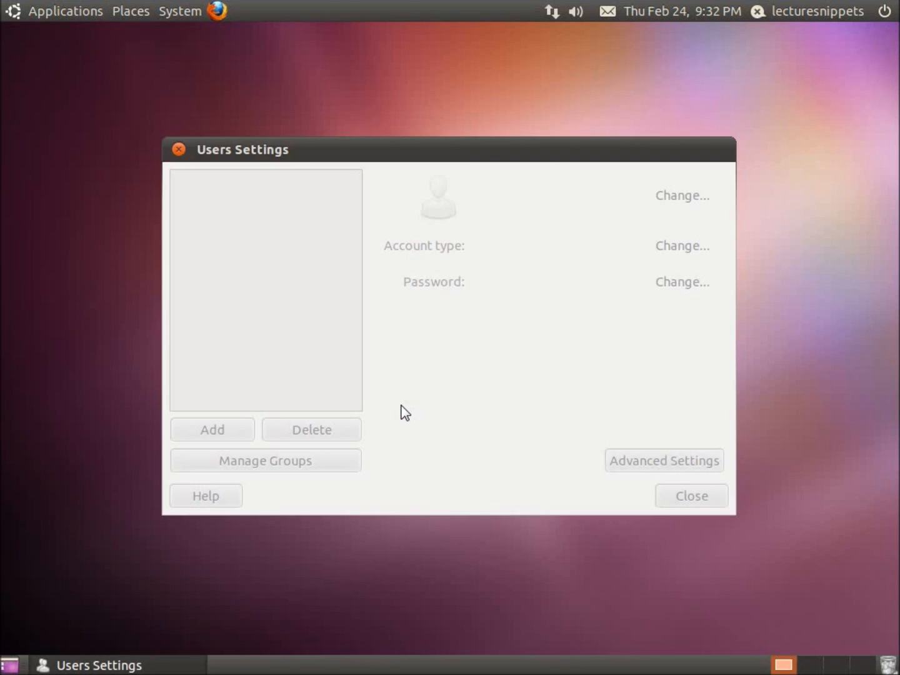
{"action": "mouse_move", "coordinate": [393, 169]}
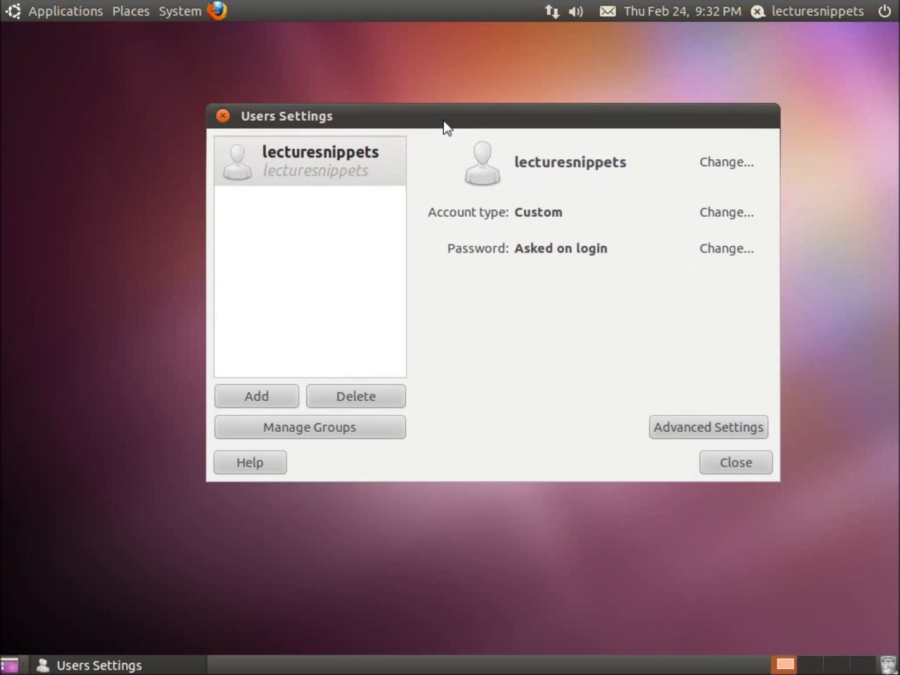
{"action": "left_click", "coordinate": [310, 160]}
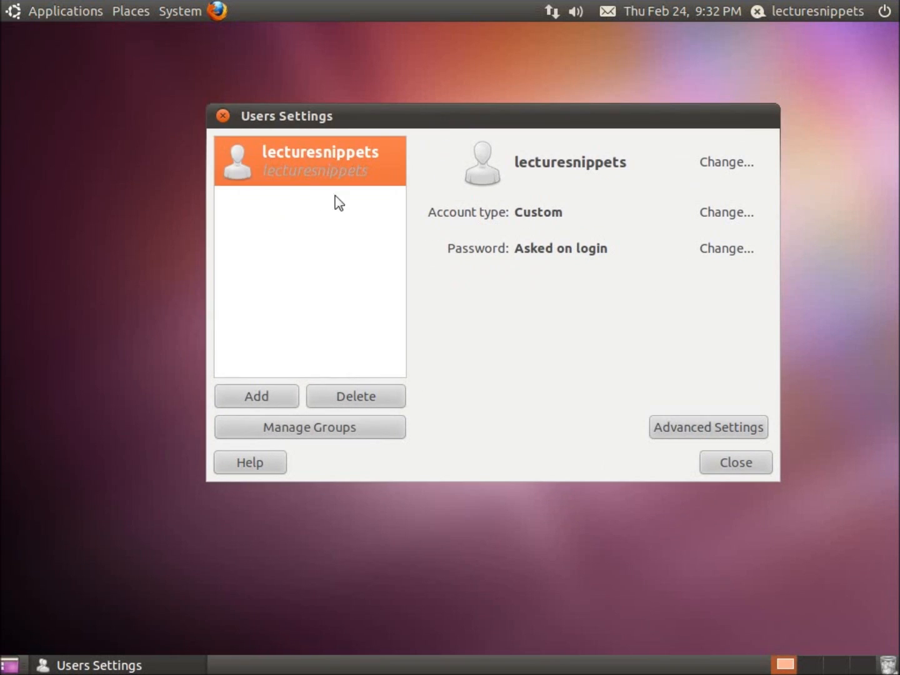
{"action": "mouse_move", "coordinate": [343, 161]}
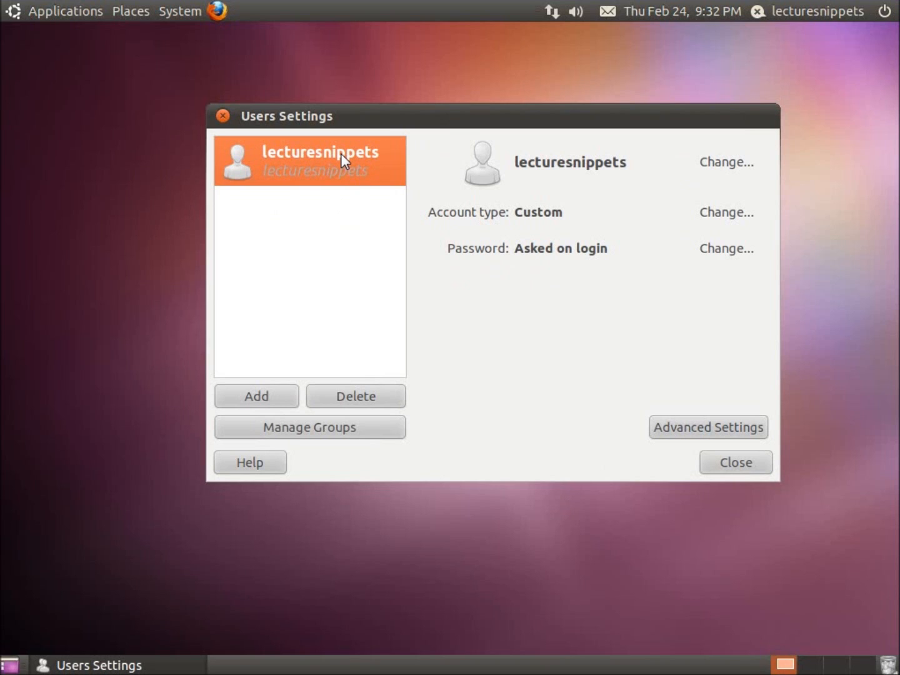
{"action": "mouse_move", "coordinate": [503, 258]}
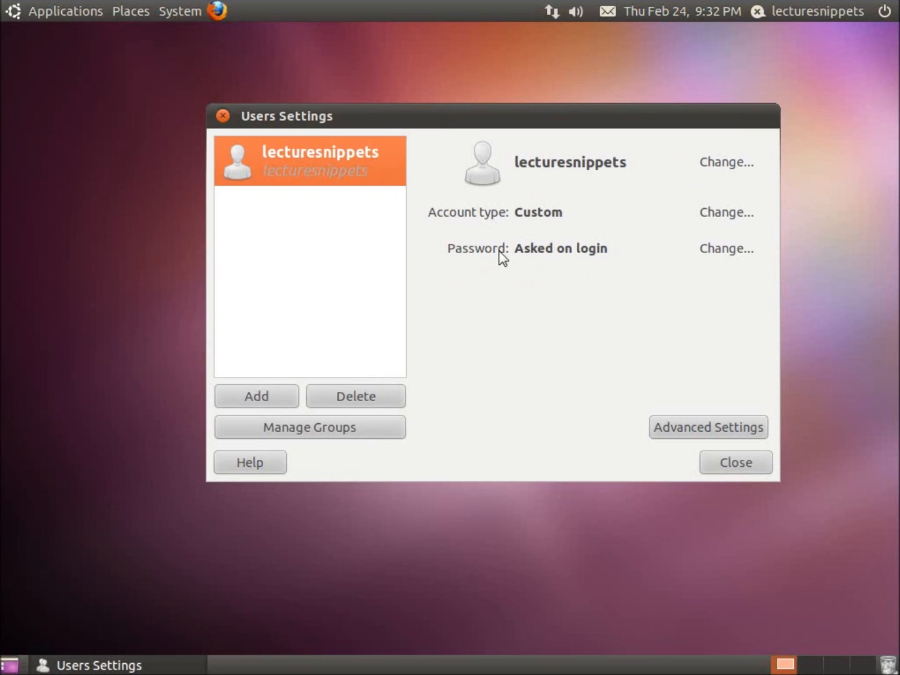
{"action": "mouse_move", "coordinate": [593, 261]}
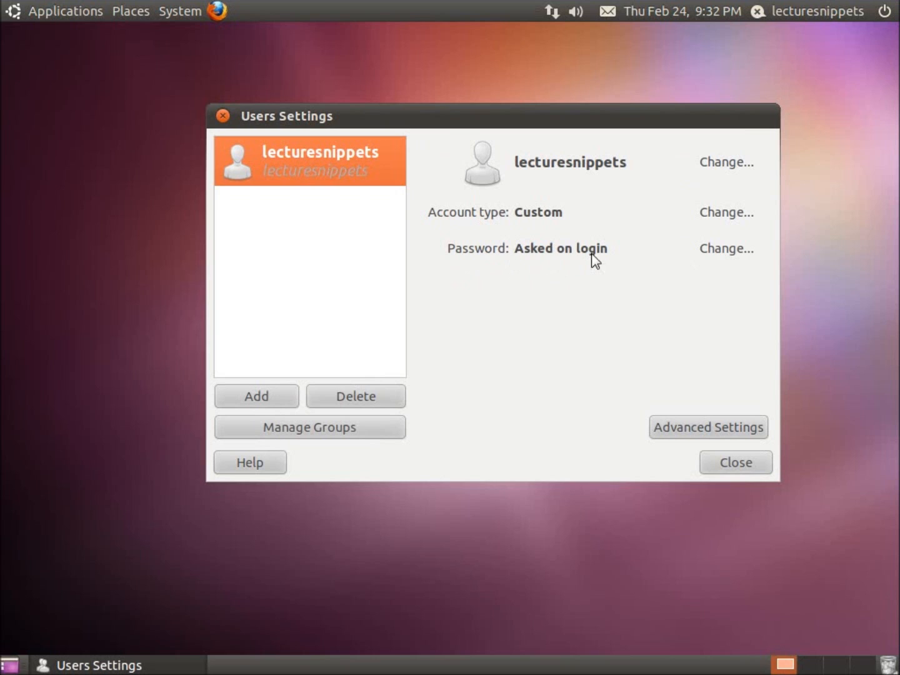
{"action": "mouse_move", "coordinate": [727, 249]}
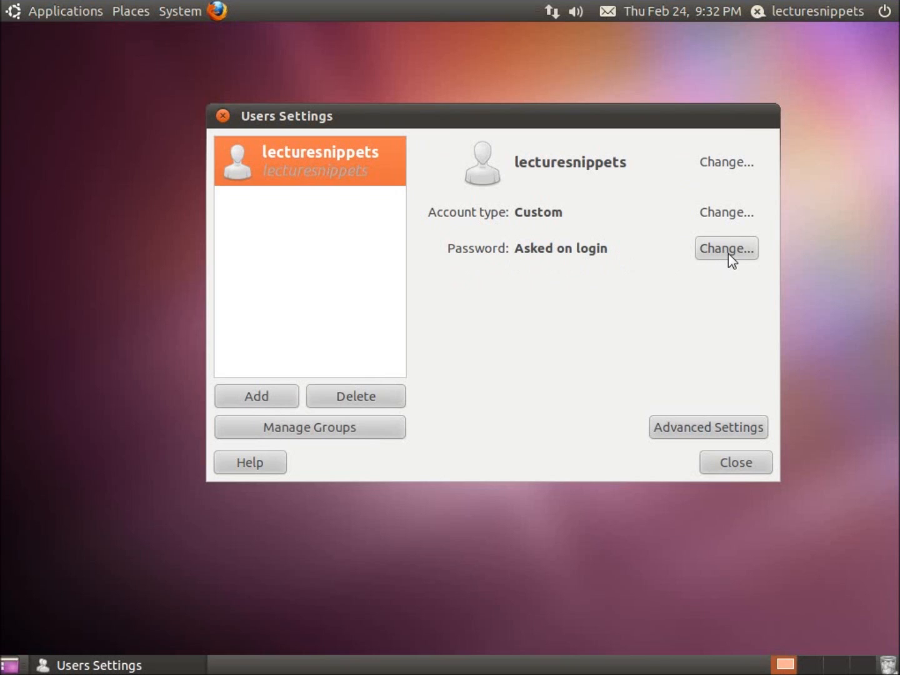
Start changing the account's password via Change... next to Password
{"action": "left_click", "coordinate": [726, 248]}
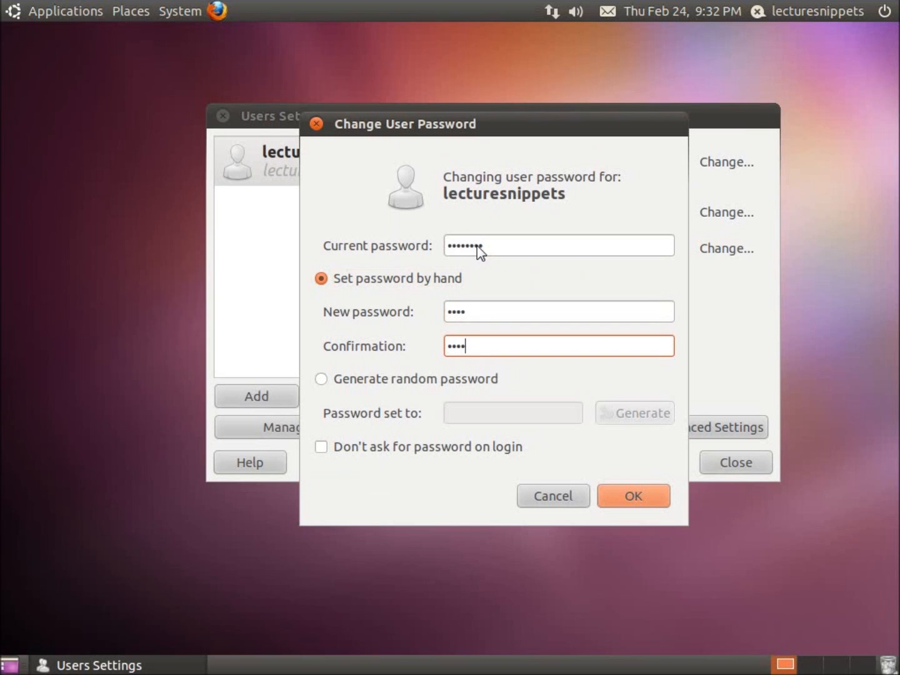
{"action": "mouse_move", "coordinate": [364, 387]}
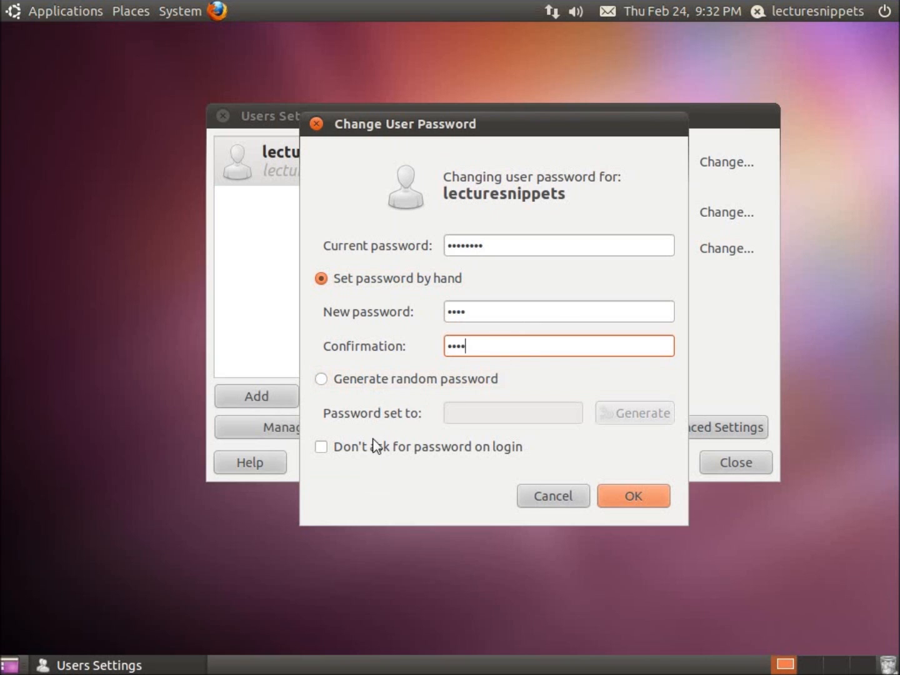
{"action": "mouse_move", "coordinate": [400, 463]}
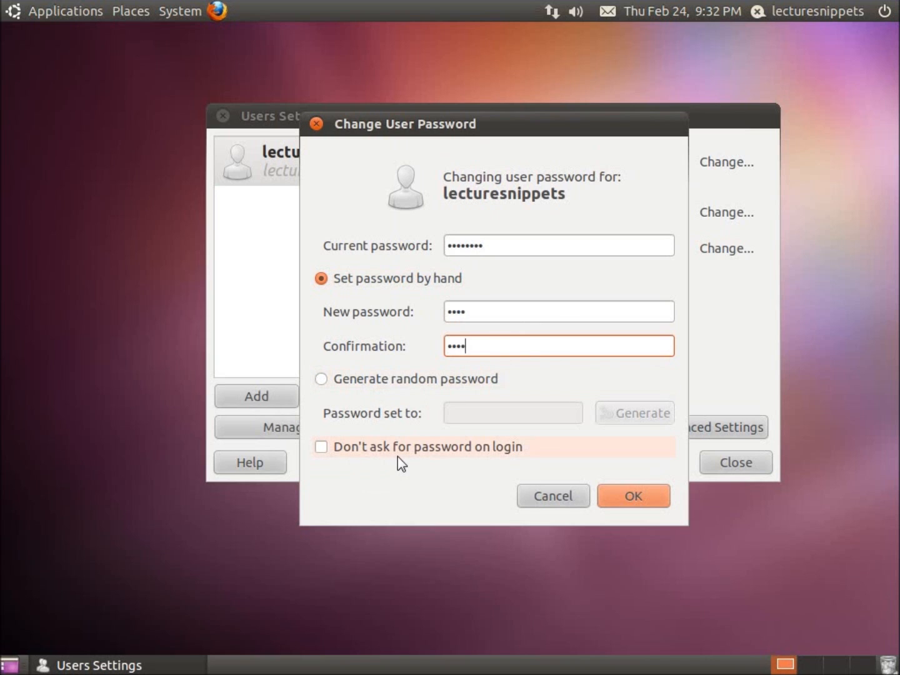
{"action": "mouse_move", "coordinate": [496, 460]}
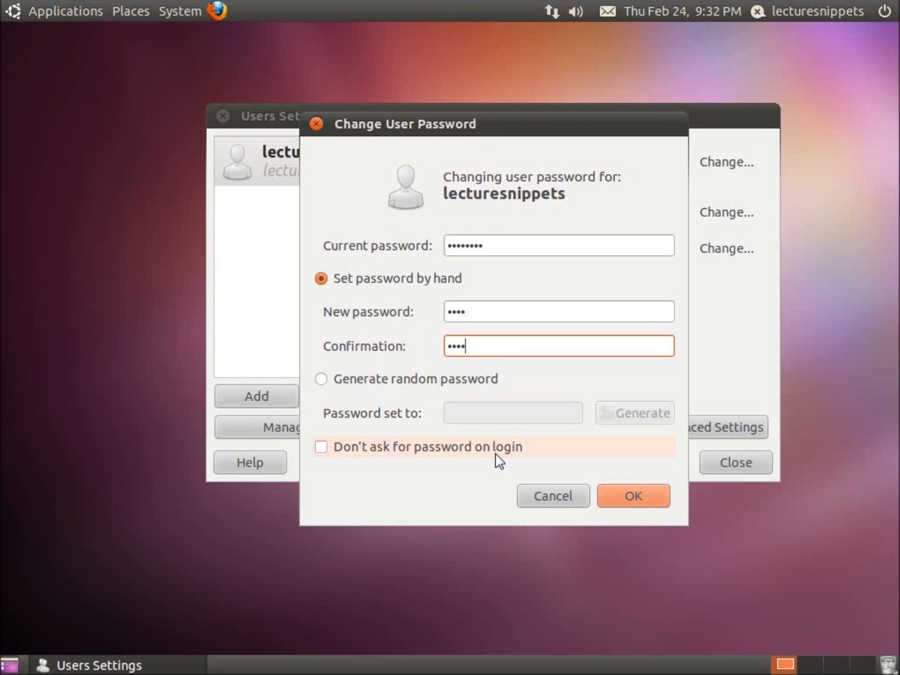
{"action": "mouse_move", "coordinate": [470, 319]}
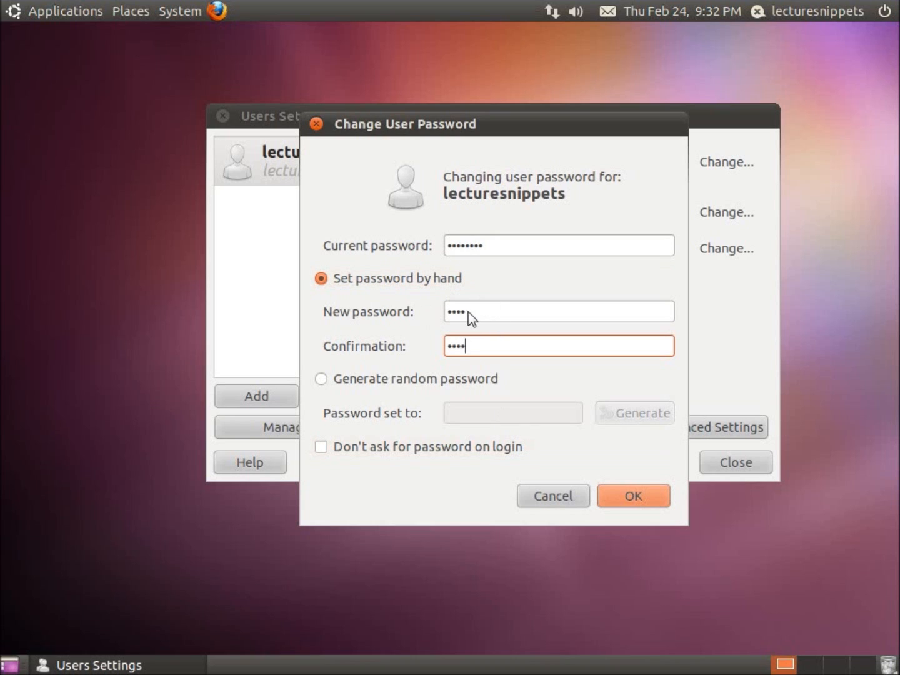
Submit the password change, which is rejected as too short
{"action": "left_click", "coordinate": [634, 496]}
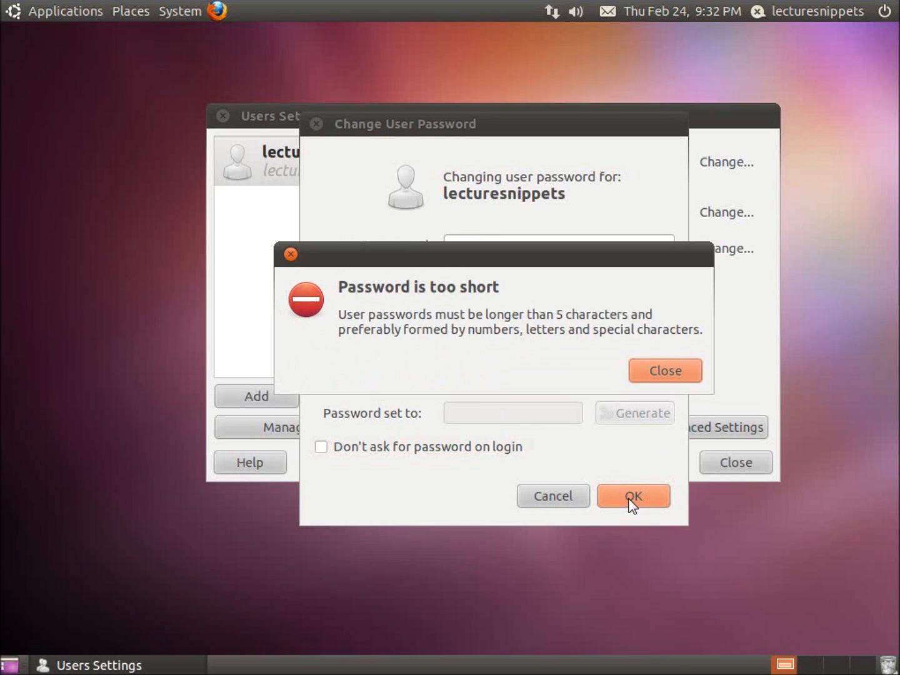
{"action": "mouse_move", "coordinate": [566, 355]}
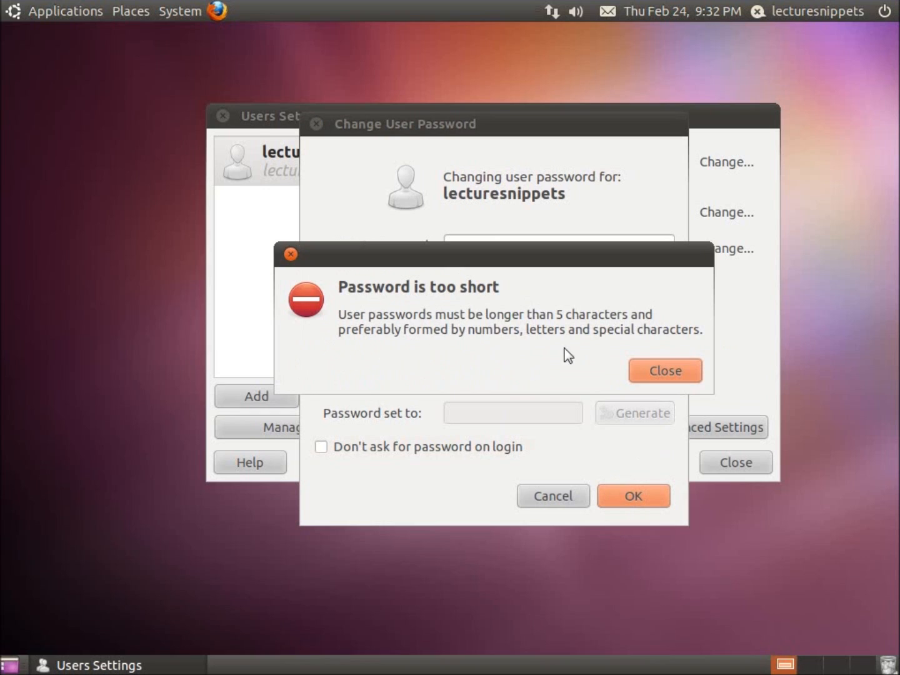
{"action": "mouse_move", "coordinate": [598, 362]}
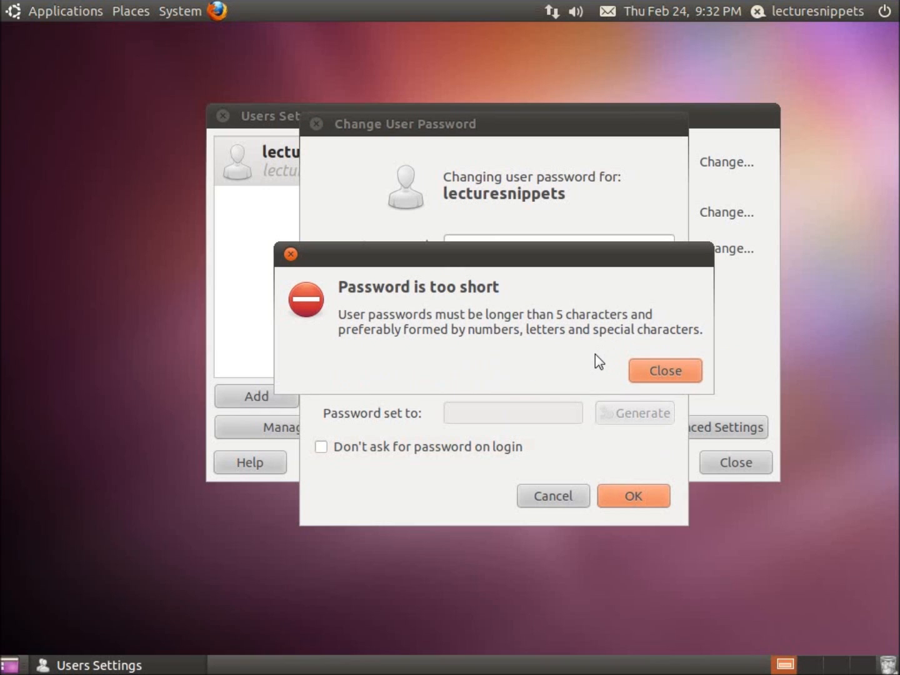
{"action": "mouse_move", "coordinate": [474, 338]}
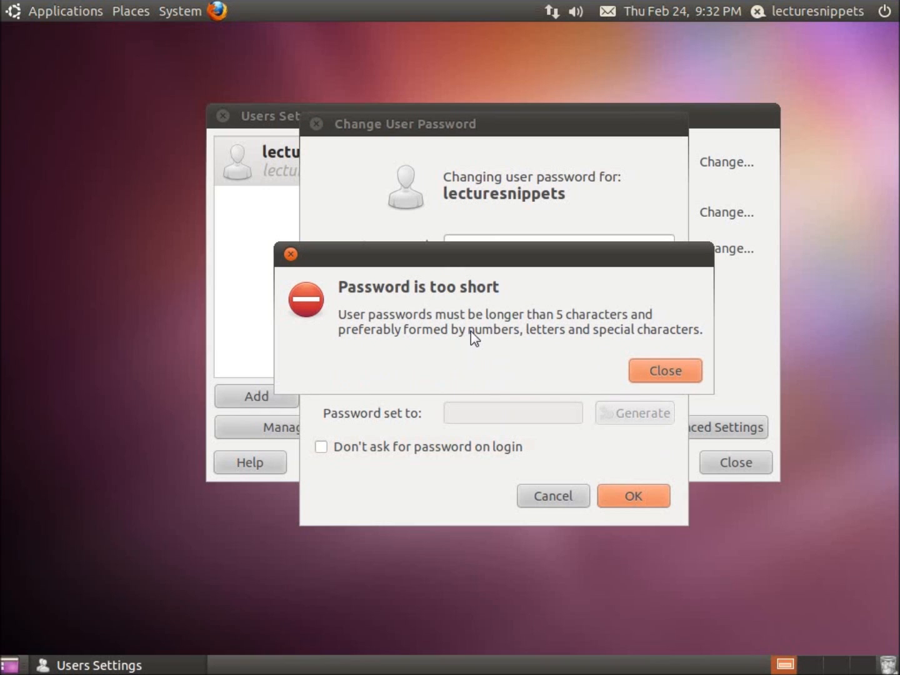
Dismiss the warning, apply a longer new password, and close Users Settings
{"action": "left_click", "coordinate": [665, 371]}
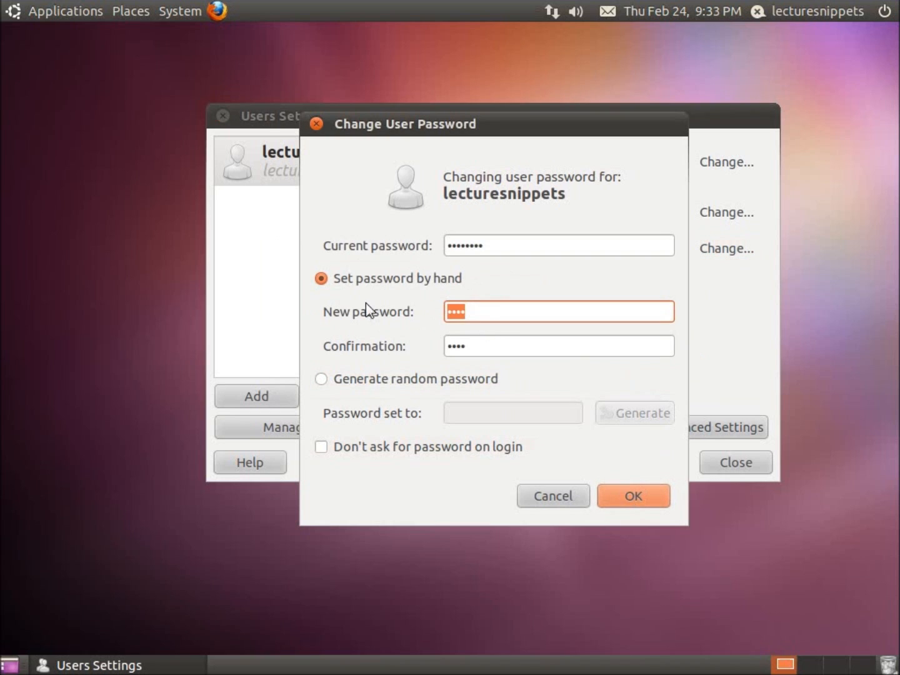
{"action": "key", "text": "BackSpace"}
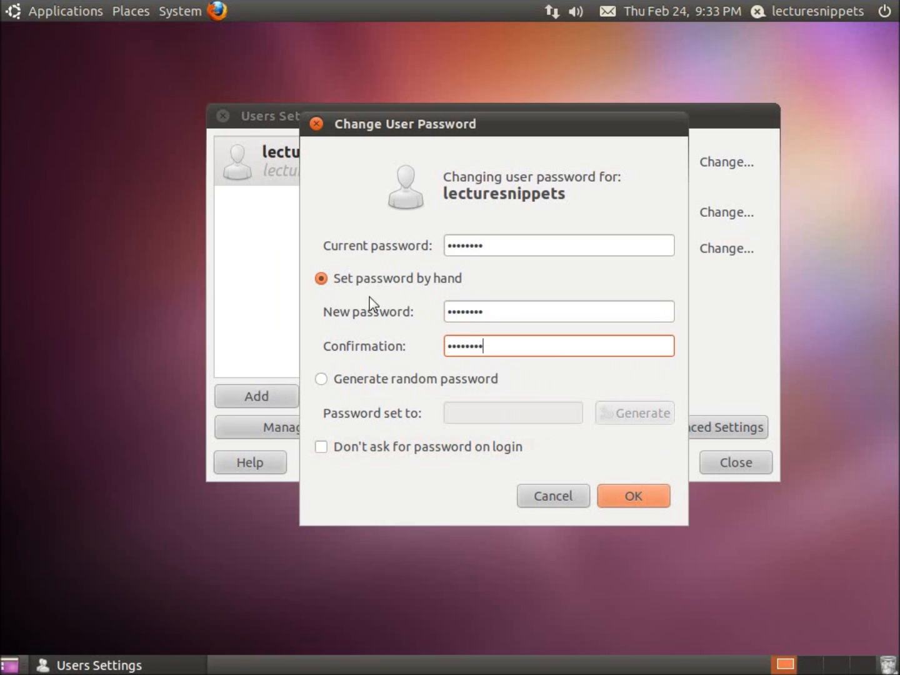
{"action": "left_click", "coordinate": [634, 495]}
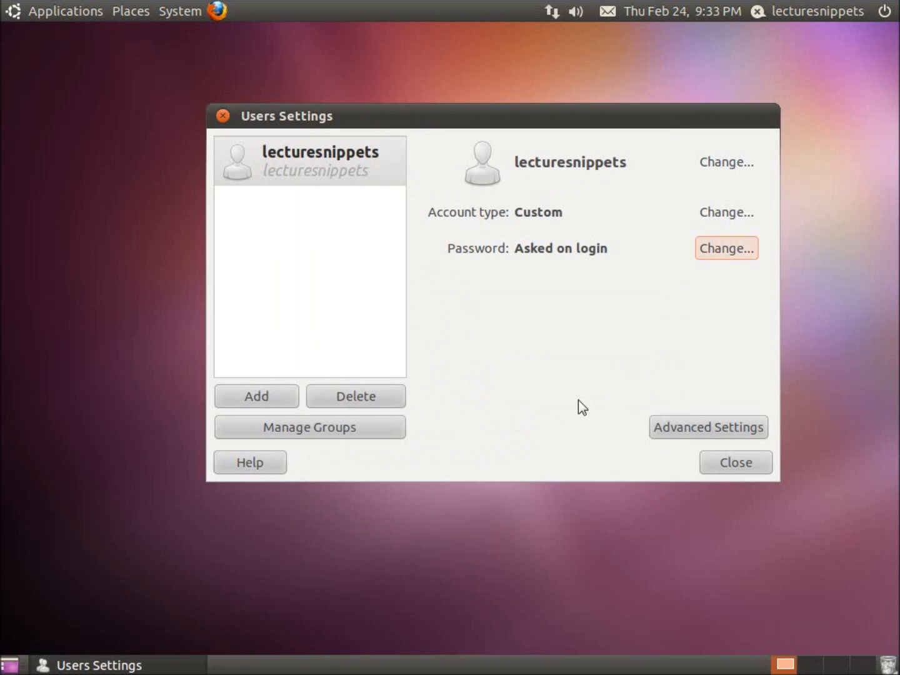
{"action": "mouse_move", "coordinate": [641, 364]}
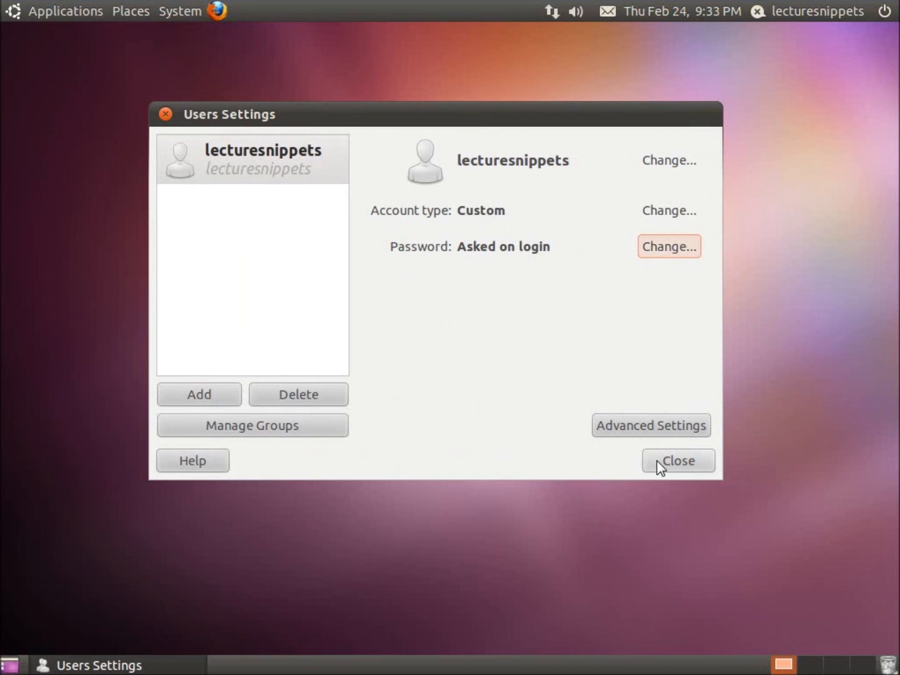
{"action": "left_click", "coordinate": [677, 461]}
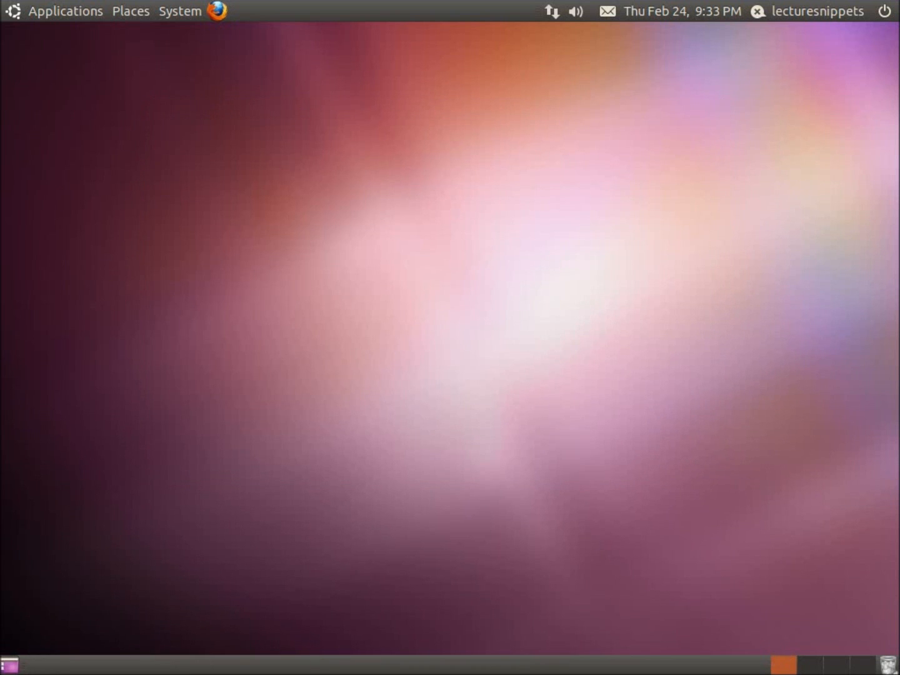
{"action": "mouse_move", "coordinate": [475, 220]}
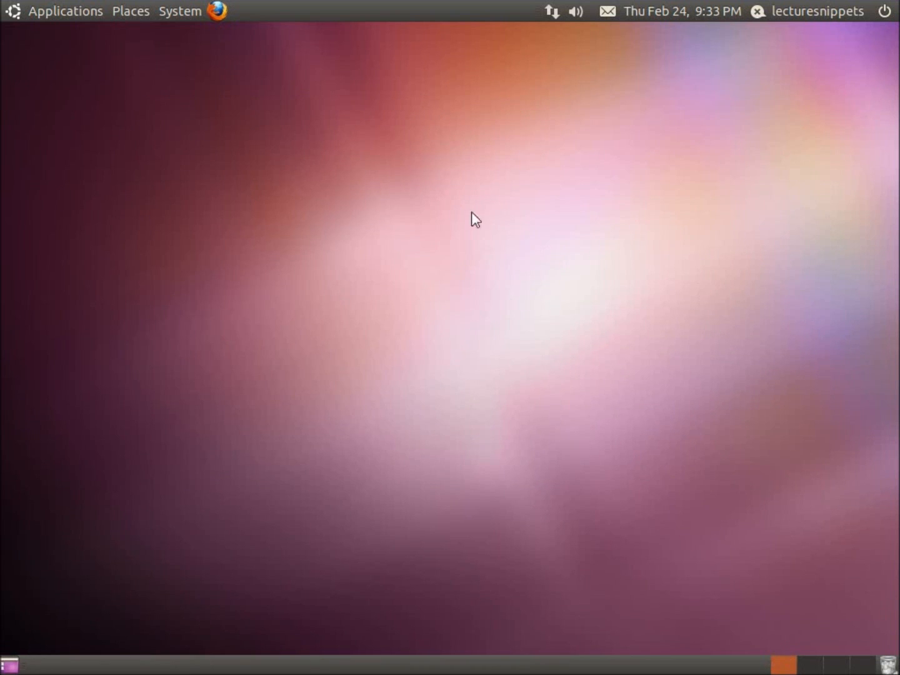
Launch a Terminal and run passwd, which prompts for the UNIX passwords
{"action": "left_click", "coordinate": [65, 12]}
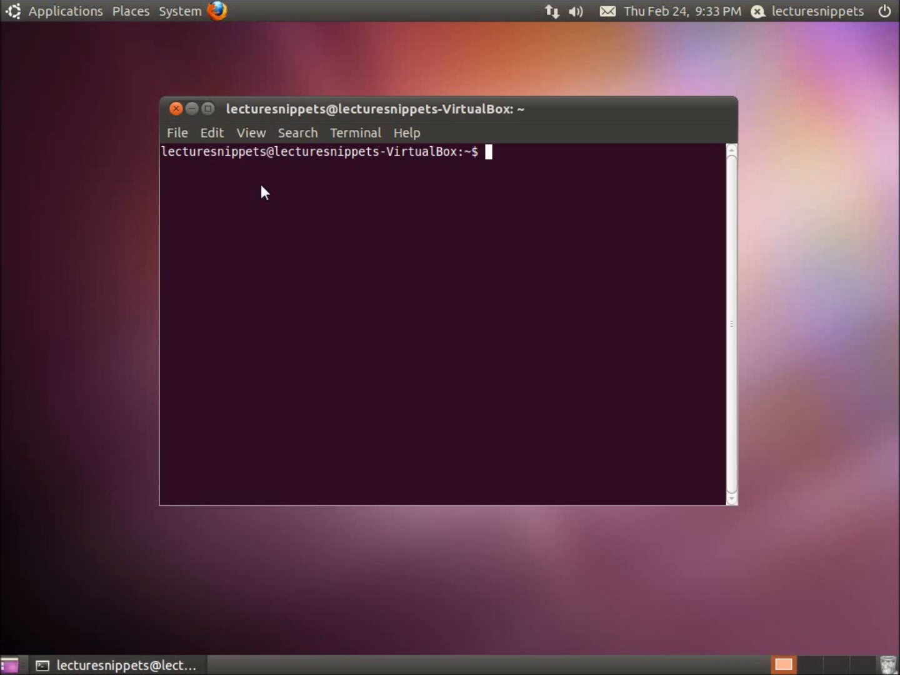
{"action": "type", "text": "passwd"}
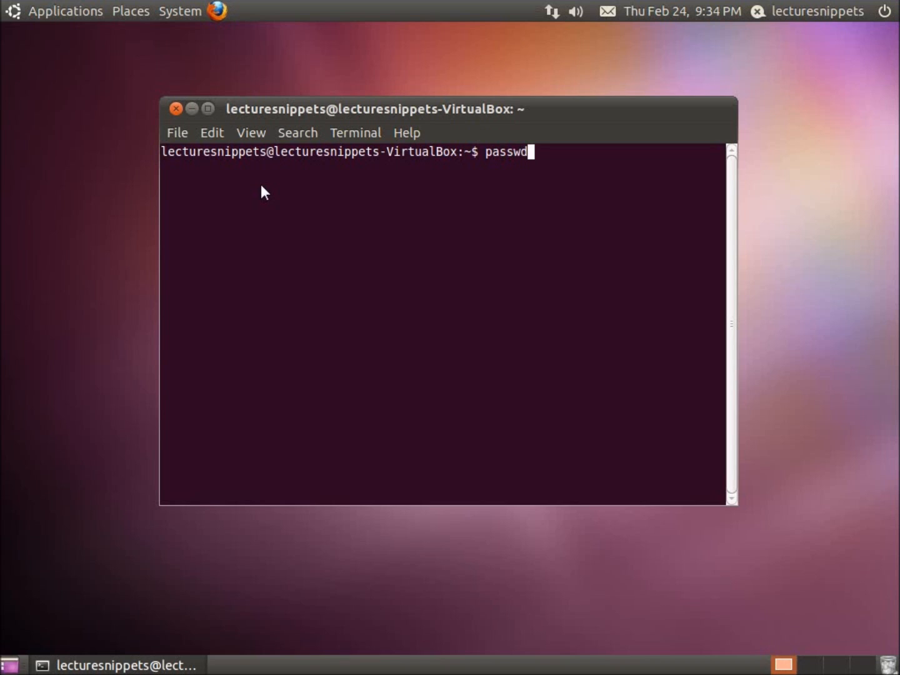
{"action": "key", "text": "Return"}
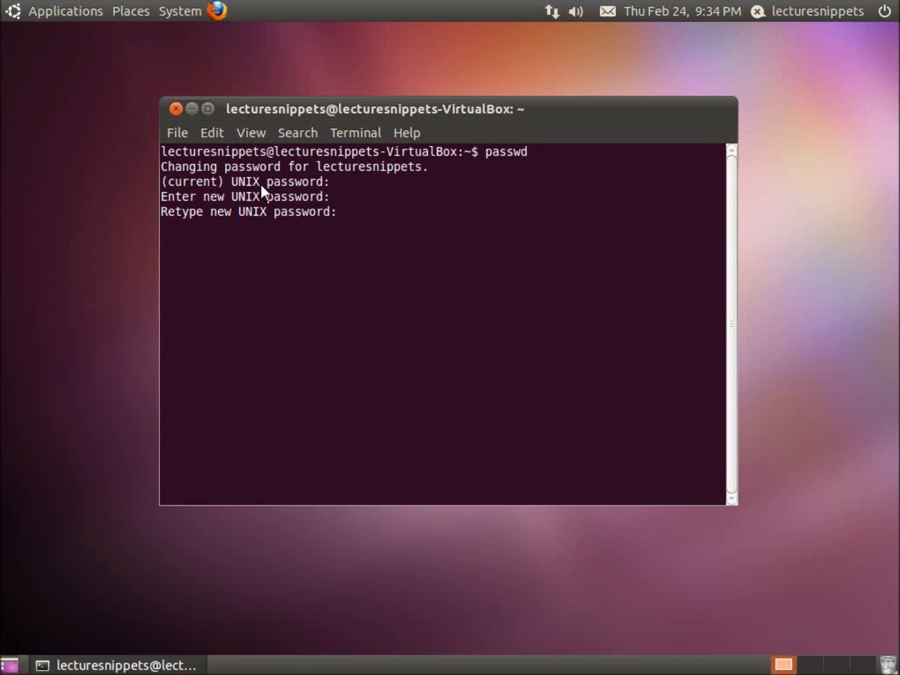
Confirm the retyped new password so passwd reports 'password updated successfully'
{"action": "key", "text": "Return"}
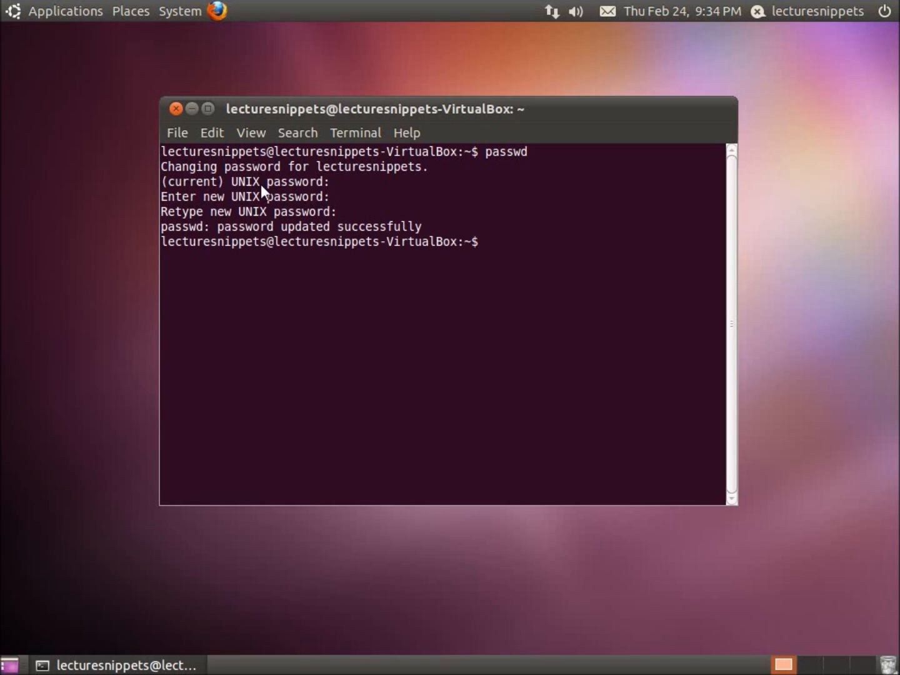